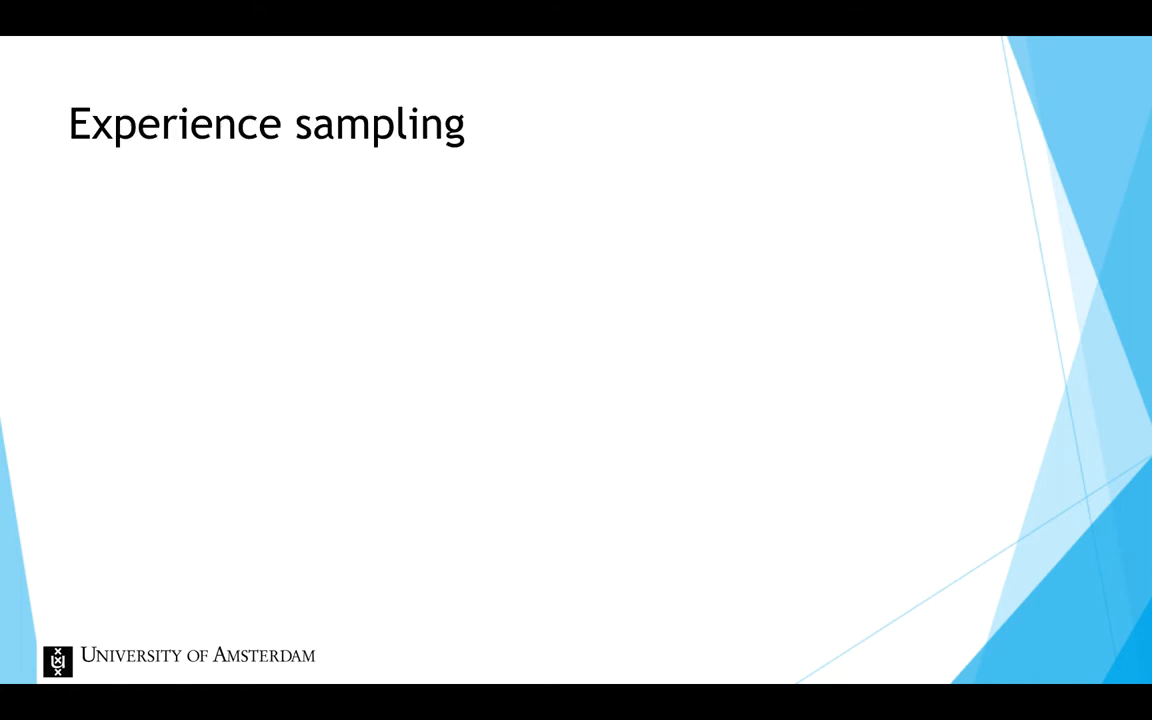
key(right)
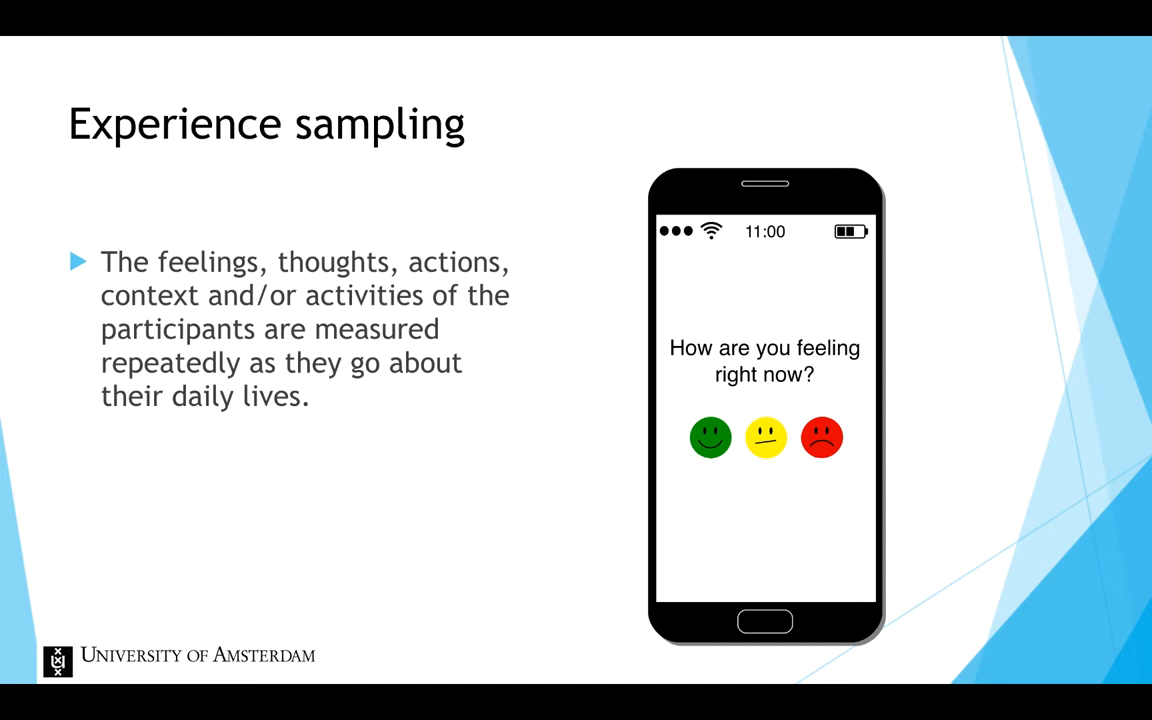
key(right)
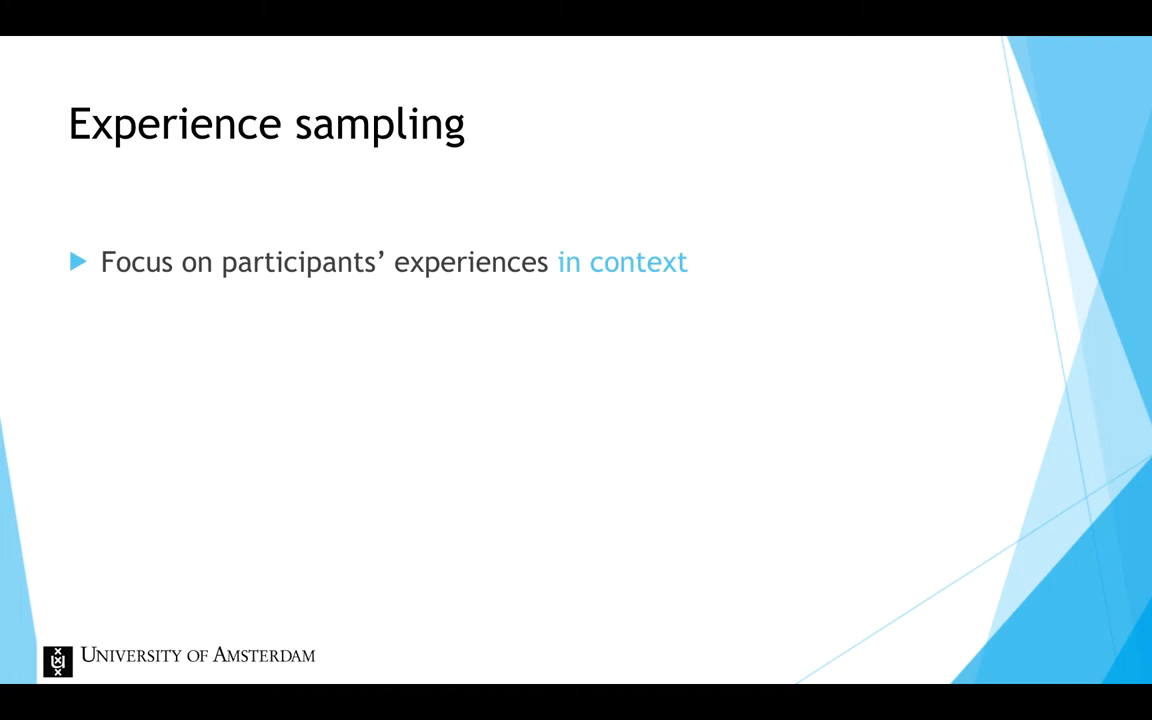
key(right)
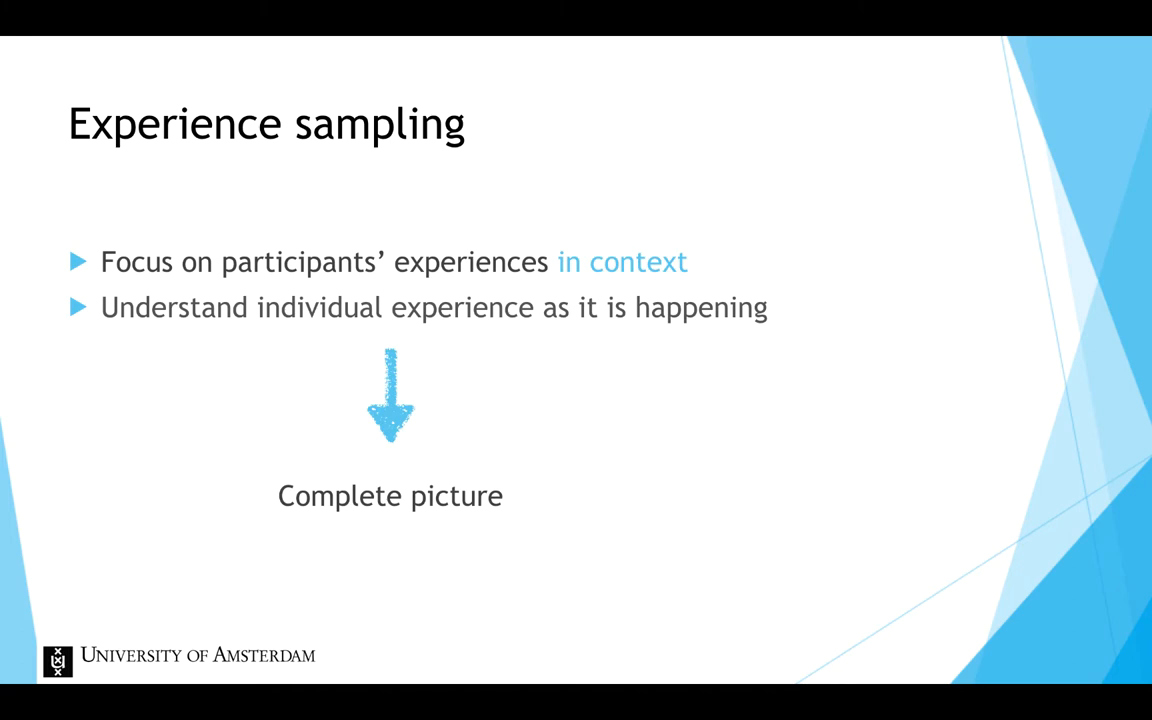
key(Right)
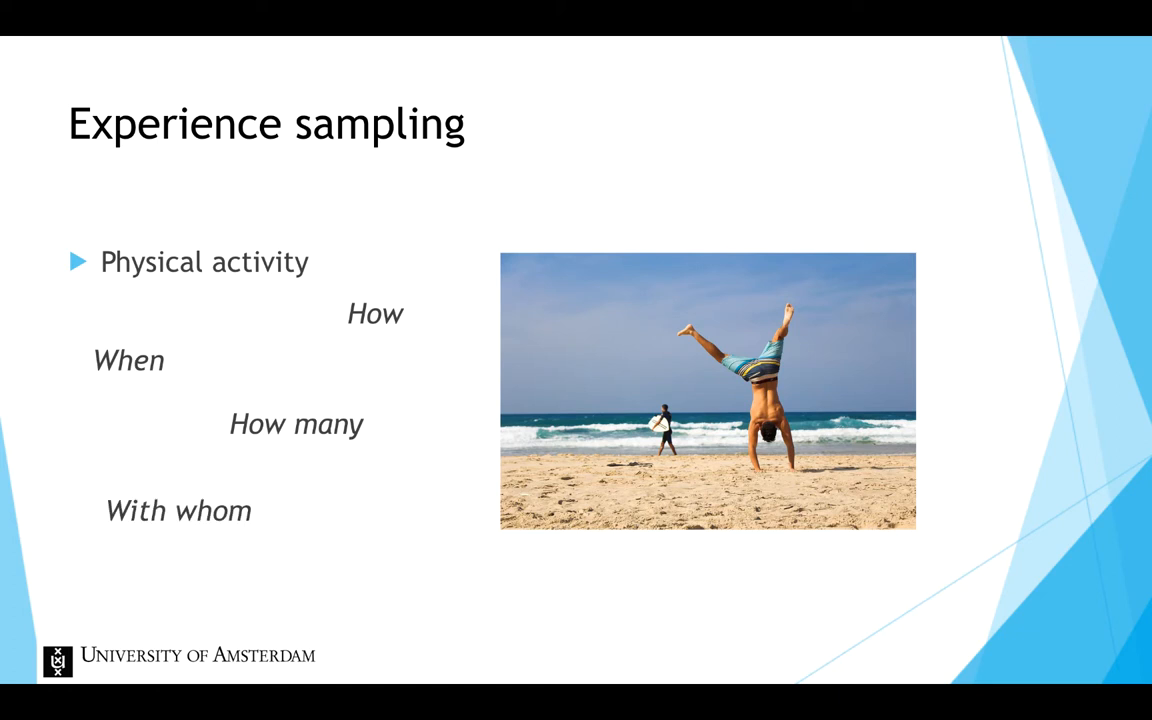
key(Right)
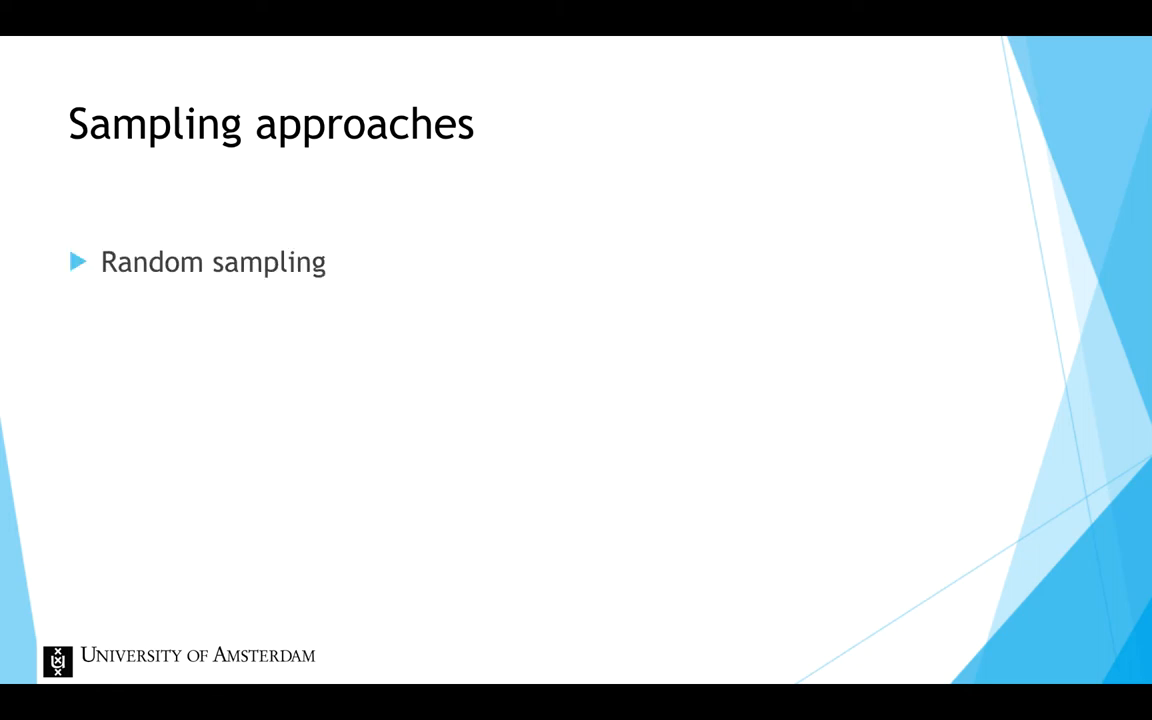
key(right)
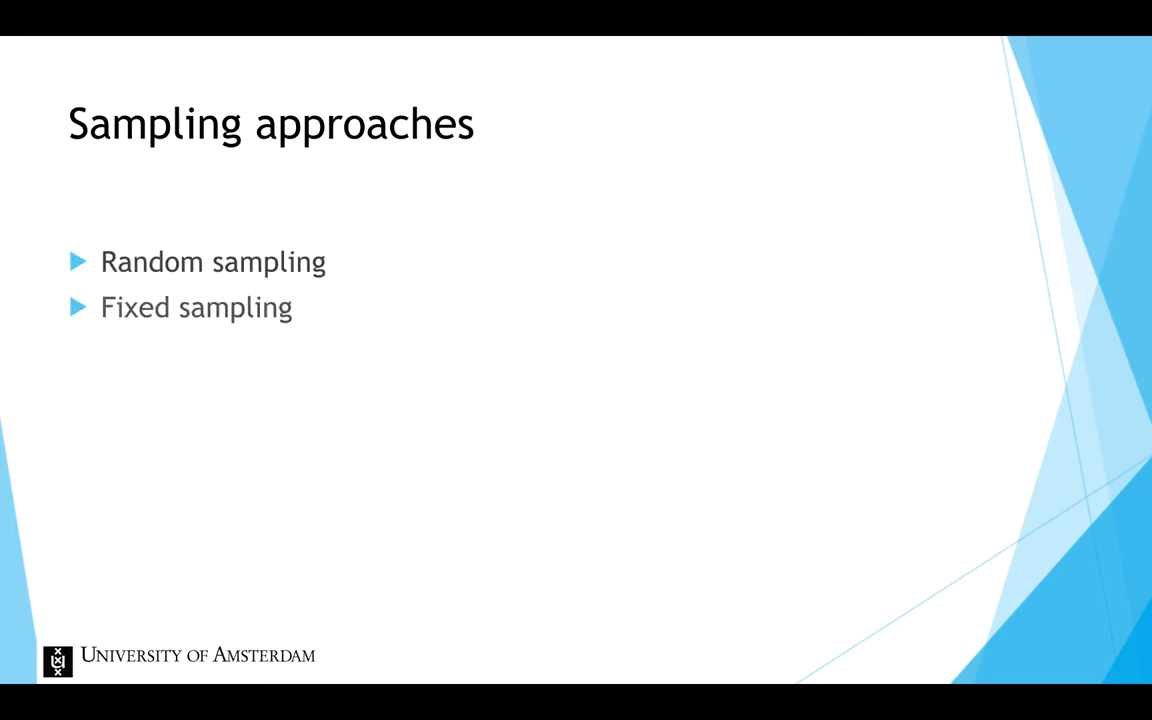
key(right)
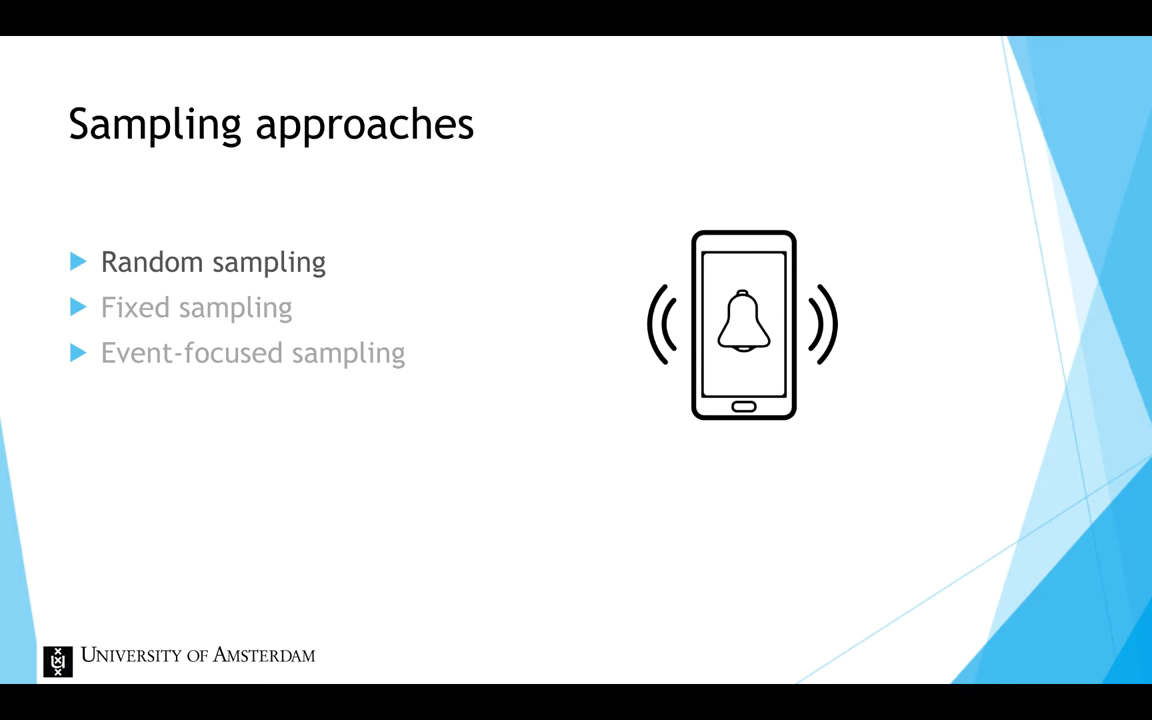
key(right)
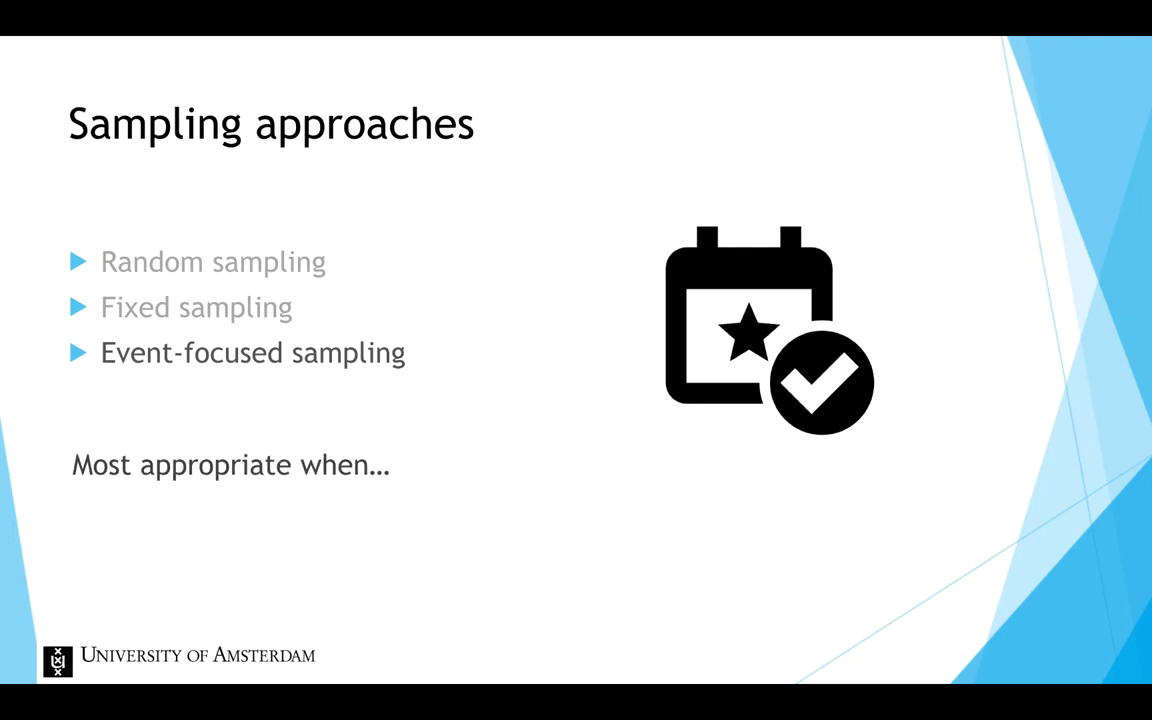
key(right)
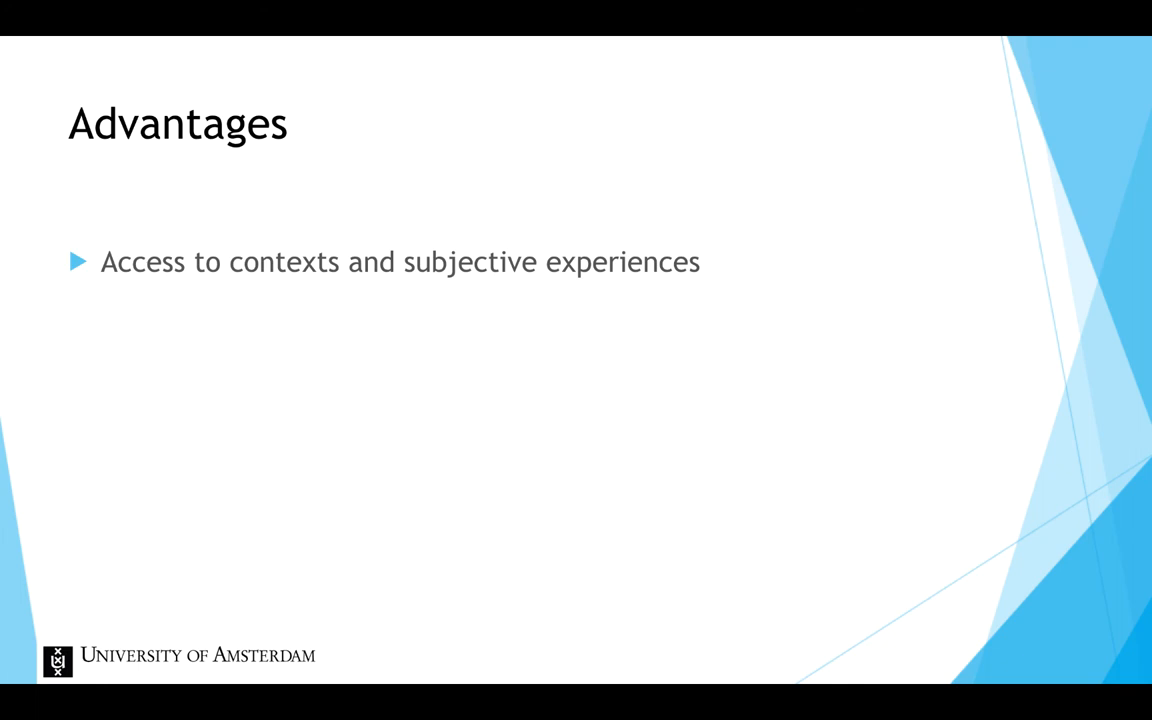
key(right)
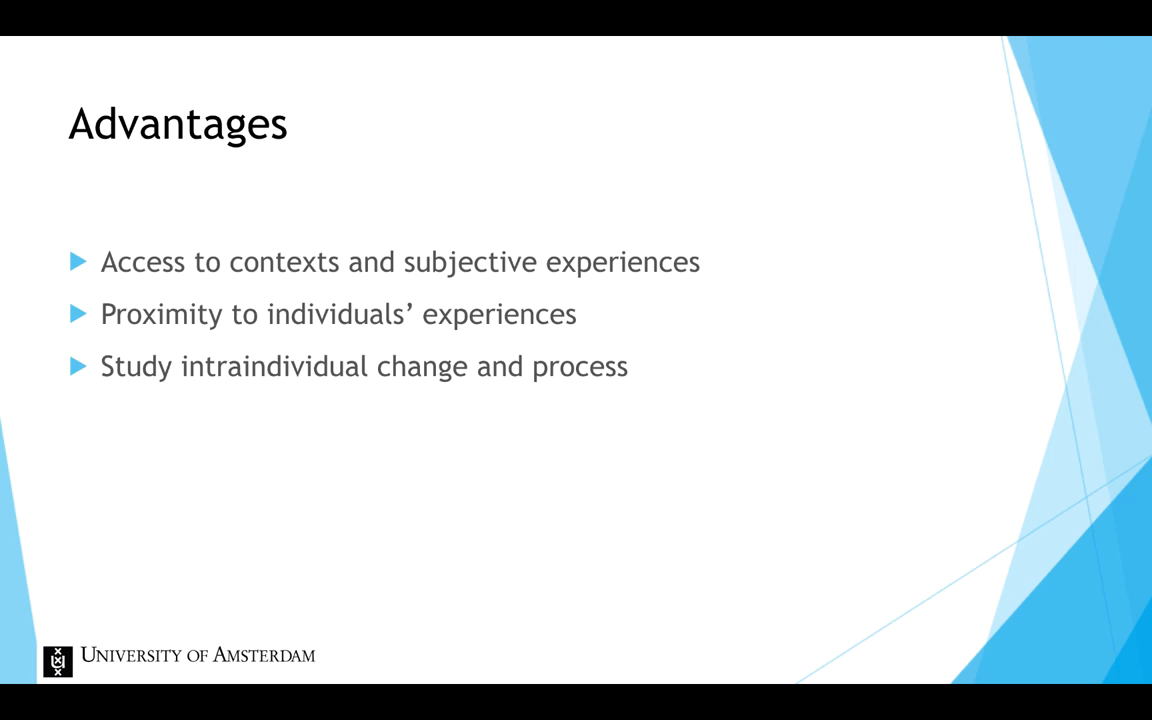
key(right)
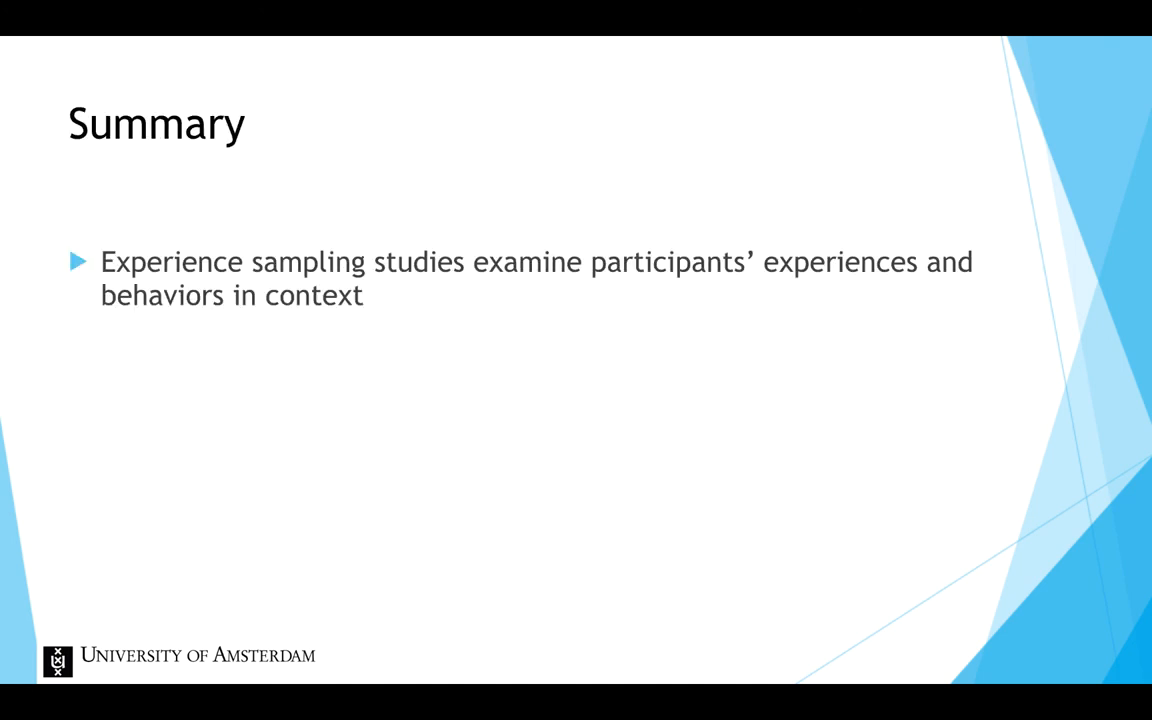